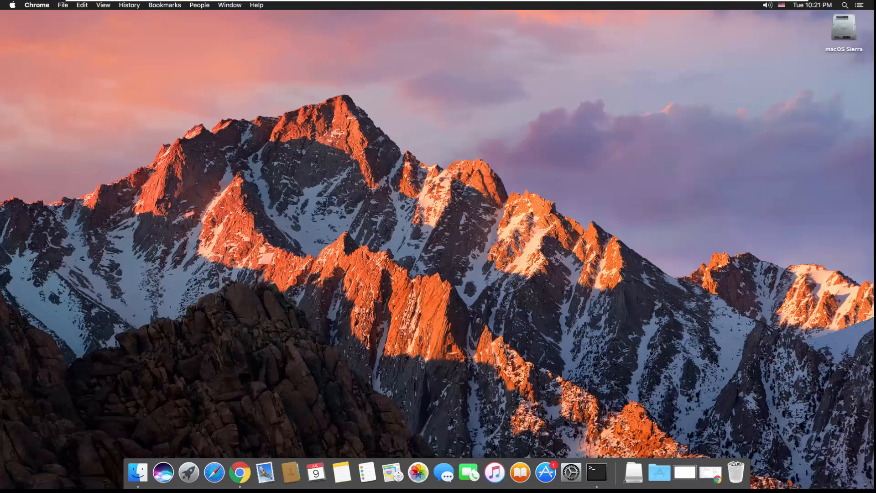
{"action": "mouse_move", "coordinate": [239, 477]}
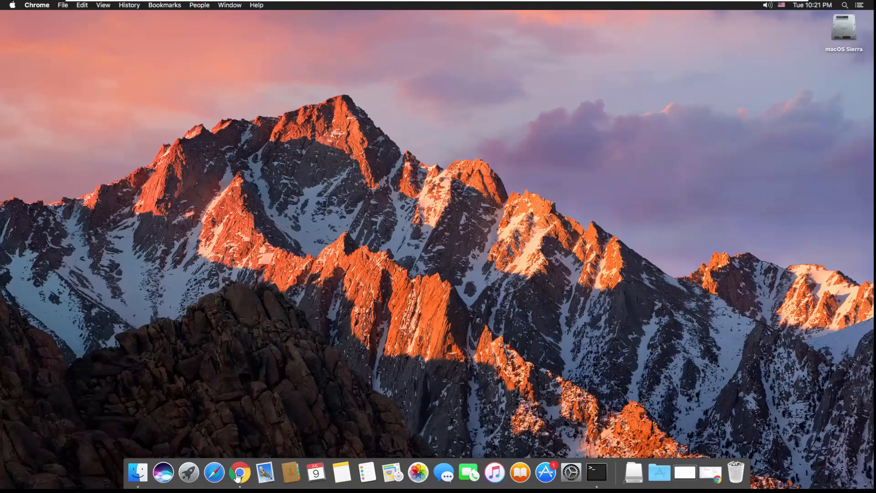
Launch Chrome to show the Kerio Control admin dashboard
{"action": "left_click", "coordinate": [239, 473]}
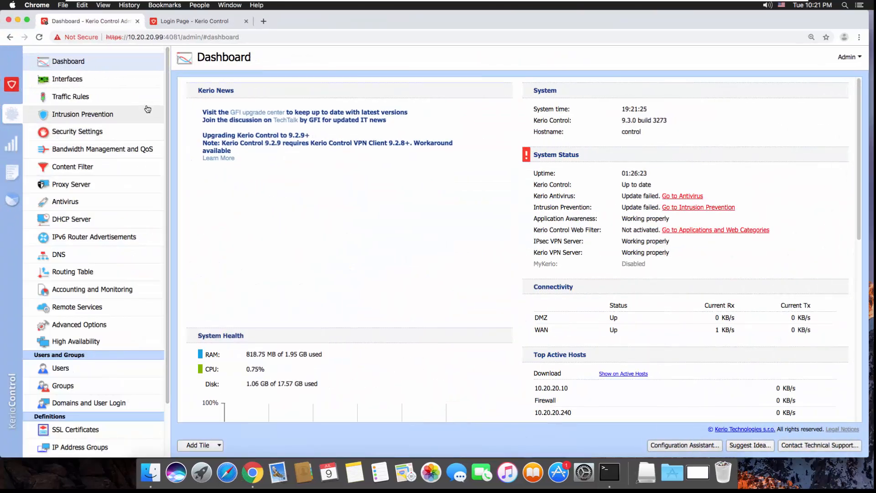
{"action": "mouse_move", "coordinate": [155, 97]}
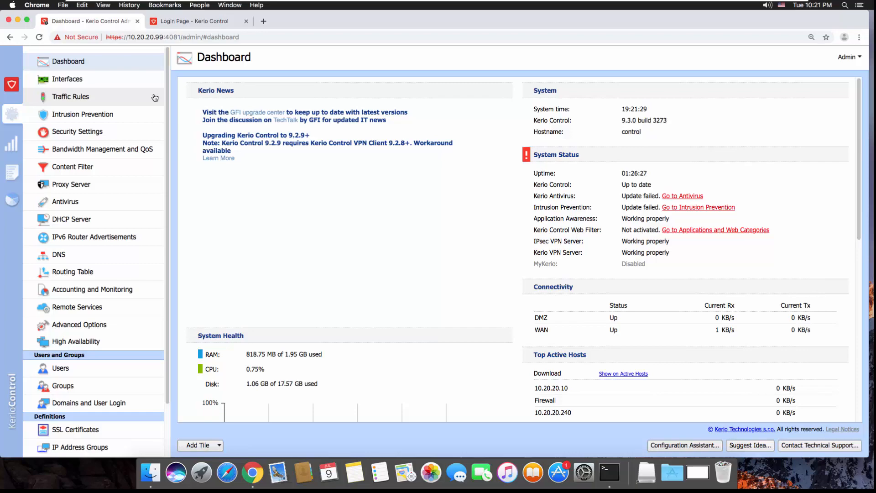
{"action": "mouse_move", "coordinate": [81, 65]}
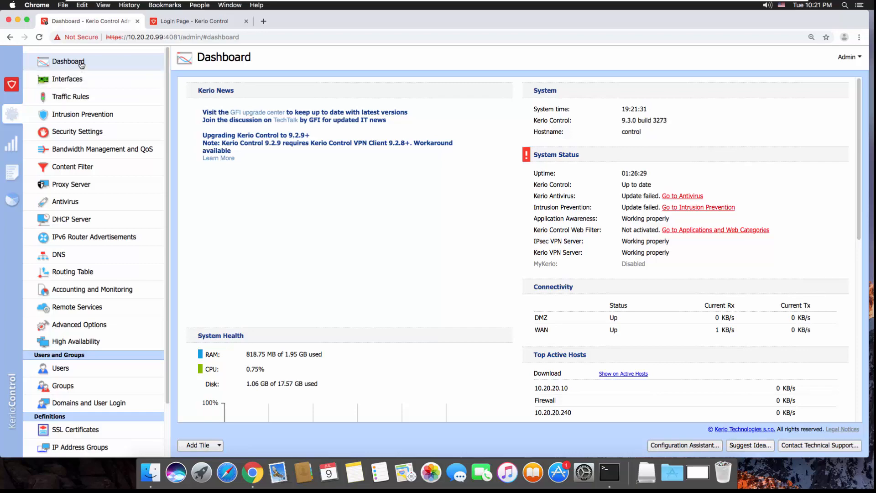
Browse the Interfaces overview and the Traffic Rules list
{"action": "left_click", "coordinate": [67, 79]}
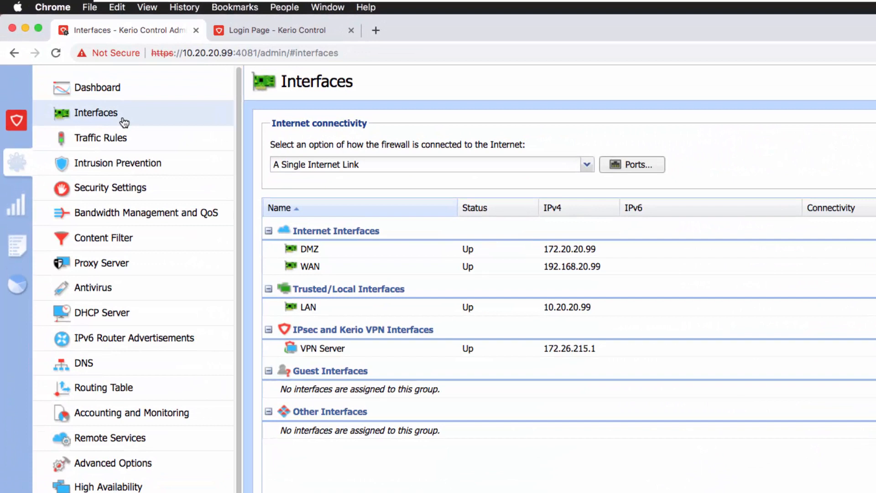
{"action": "mouse_move", "coordinate": [122, 117]}
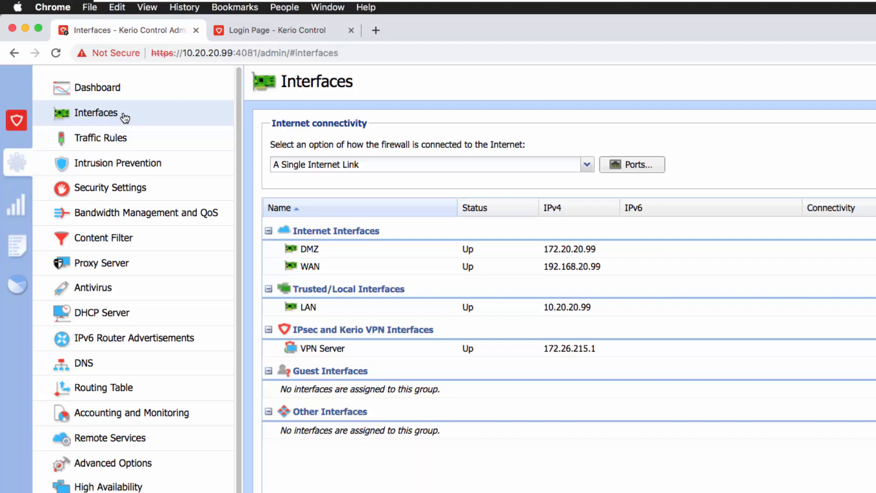
{"action": "left_click", "coordinate": [102, 137]}
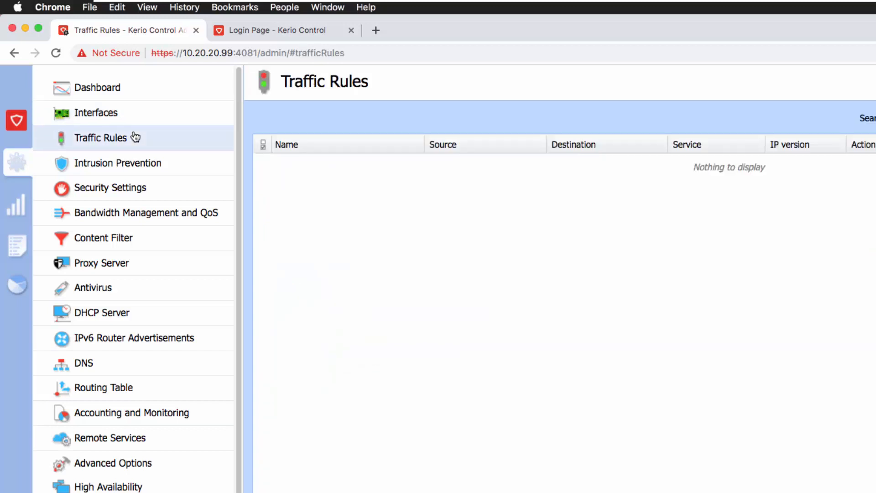
{"action": "left_click", "coordinate": [102, 138]}
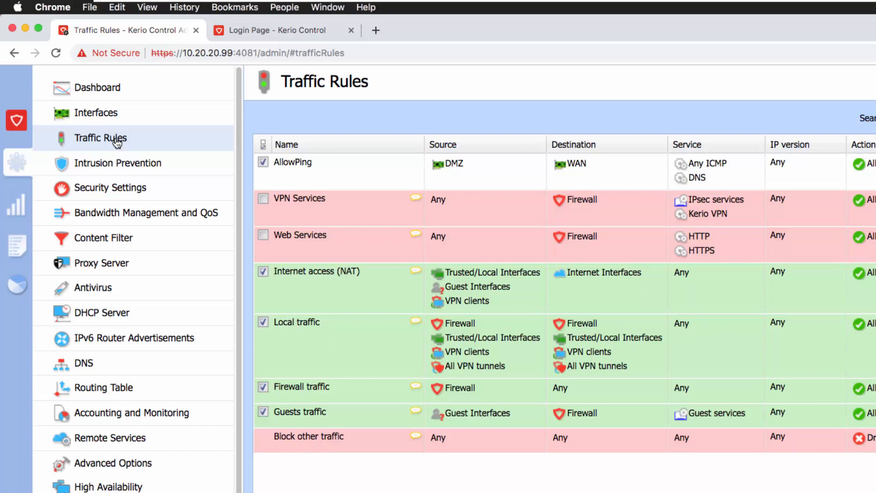
View Intrusion Prevention, then the DHCP Server settings with its LAN scope
{"action": "left_click", "coordinate": [117, 162]}
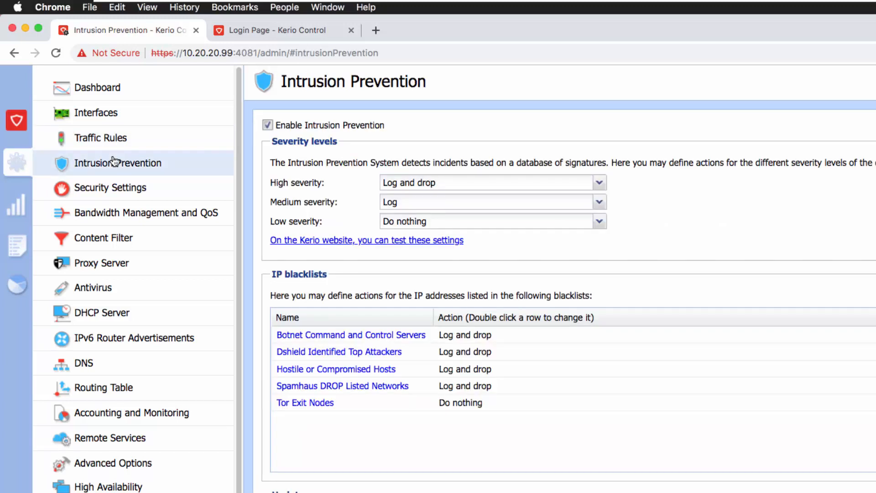
{"action": "mouse_move", "coordinate": [127, 198]}
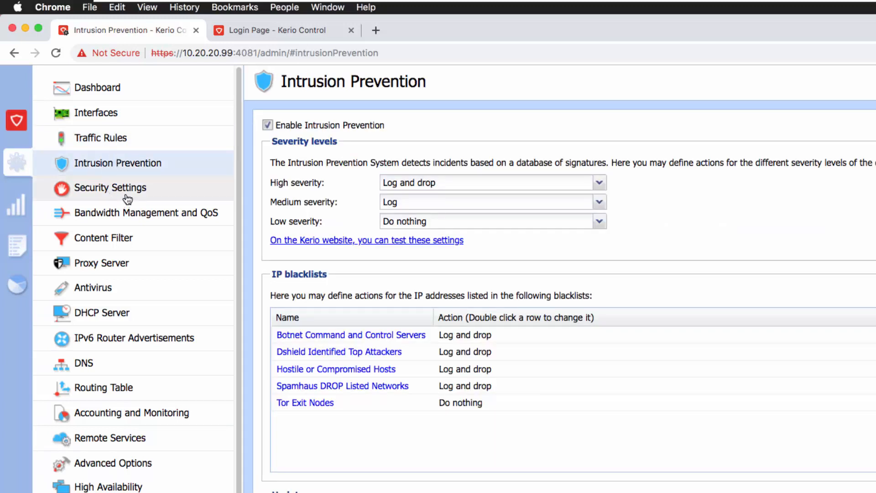
{"action": "mouse_move", "coordinate": [129, 267]}
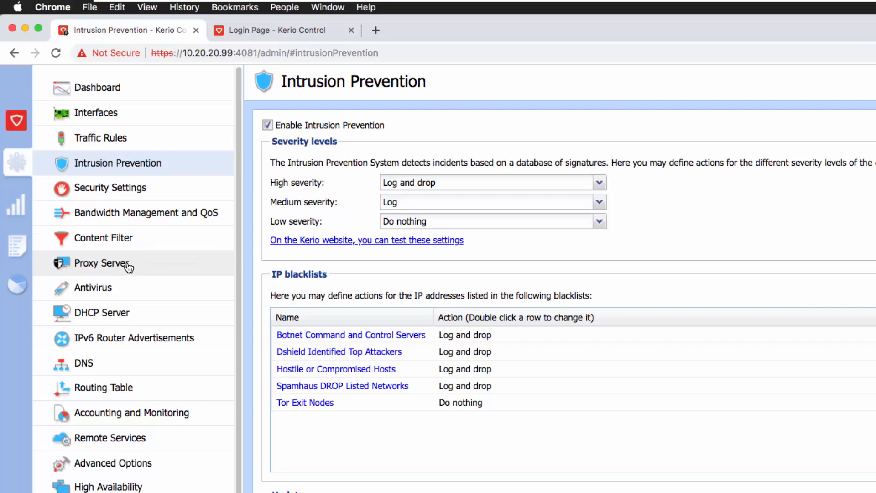
{"action": "left_click", "coordinate": [102, 312]}
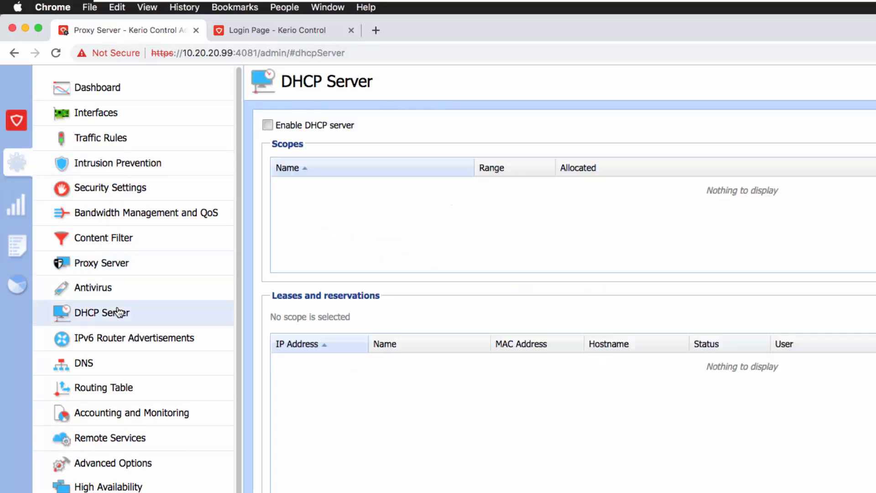
{"action": "left_click", "coordinate": [268, 124]}
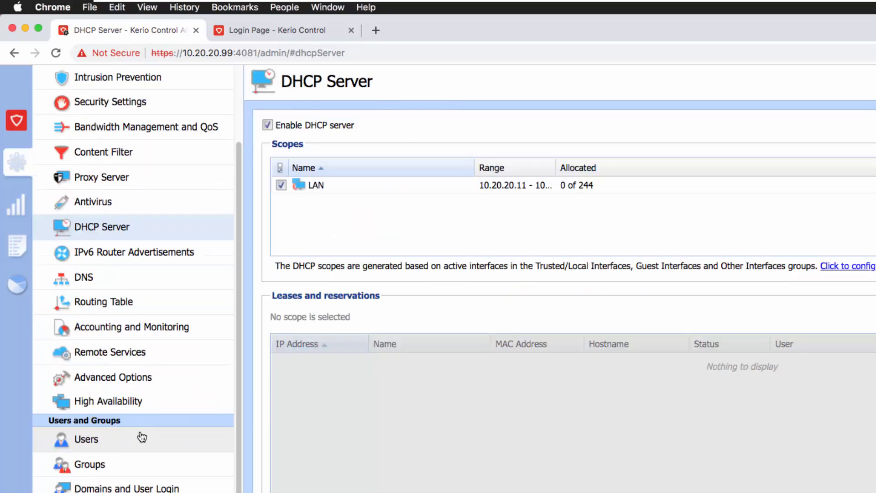
Visit Groups, then list the Default and Local Authority SSL certificates
{"action": "scroll", "scroll_direction": "down", "scroll_amount": 3}
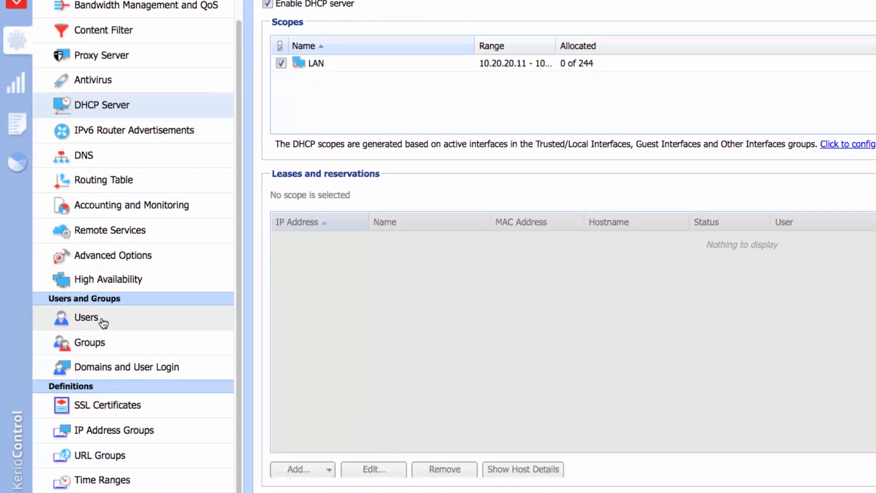
{"action": "left_click", "coordinate": [89, 342]}
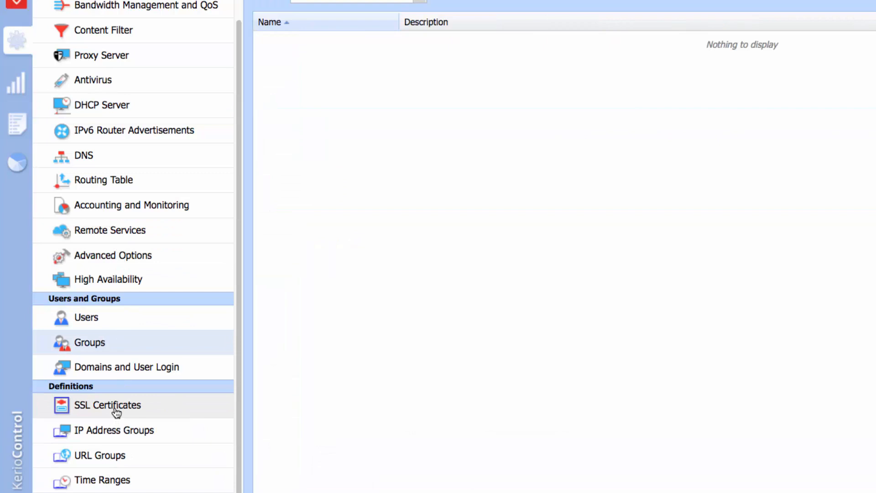
{"action": "left_click", "coordinate": [107, 406]}
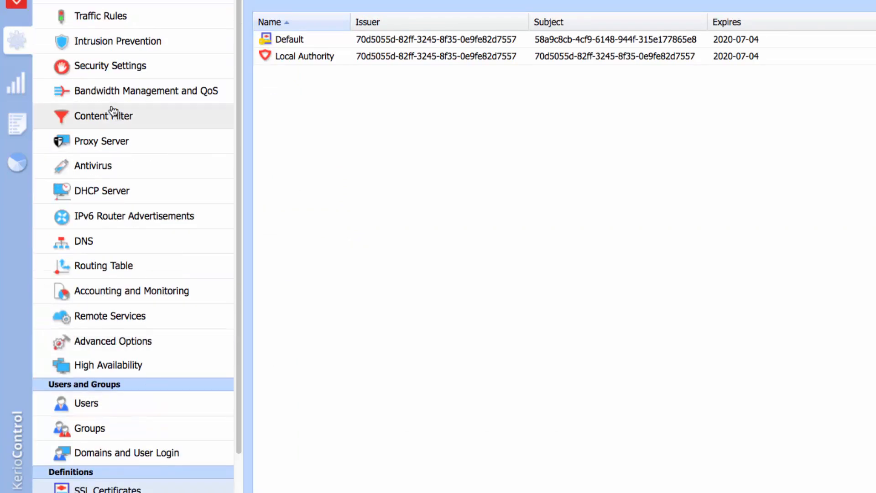
{"action": "mouse_move", "coordinate": [18, 83]}
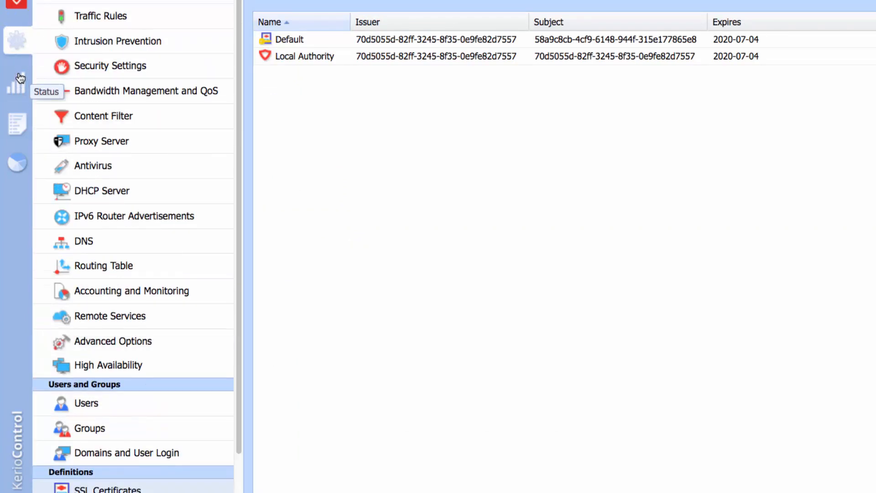
{"action": "mouse_move", "coordinate": [18, 90]}
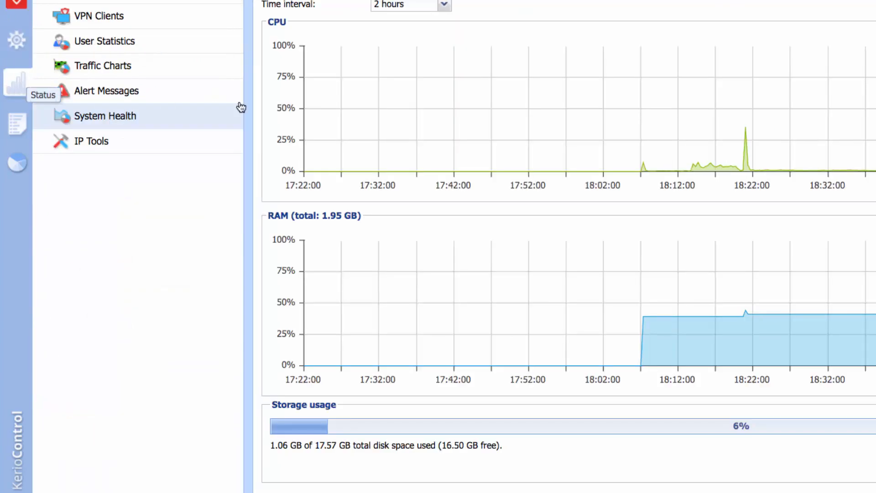
{"action": "mouse_move", "coordinate": [373, 122]}
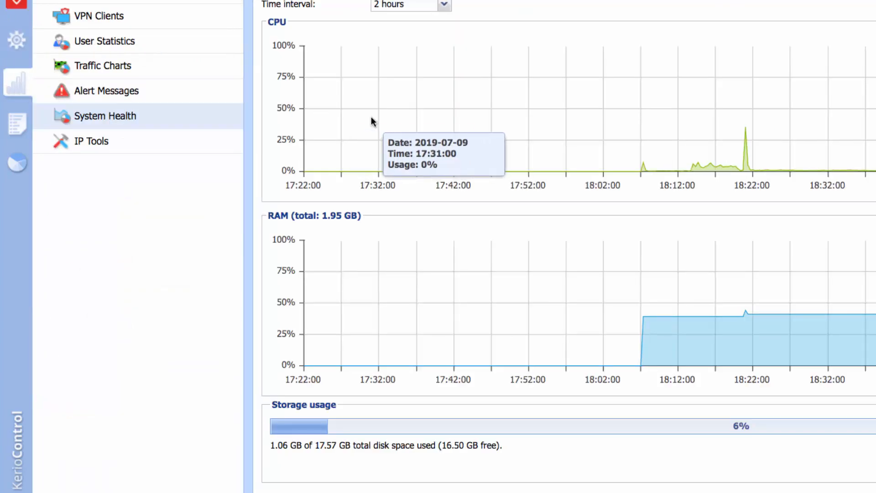
{"action": "mouse_move", "coordinate": [578, 100]}
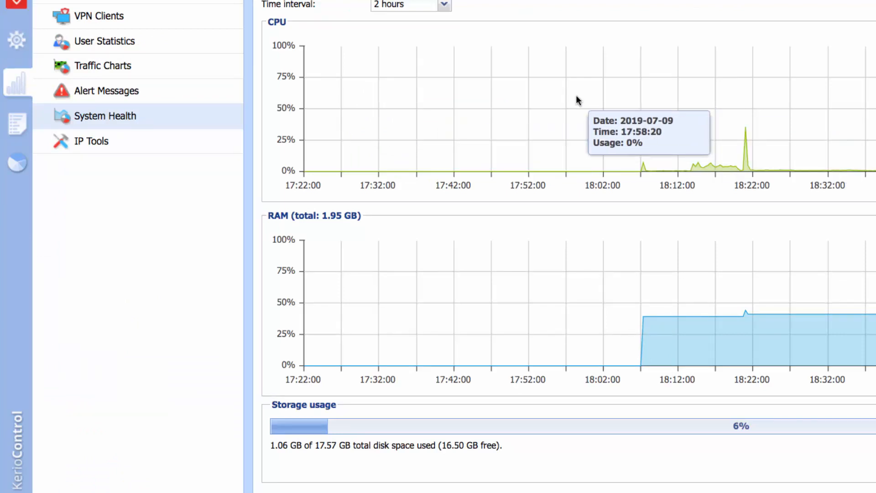
{"action": "mouse_move", "coordinate": [622, 268]}
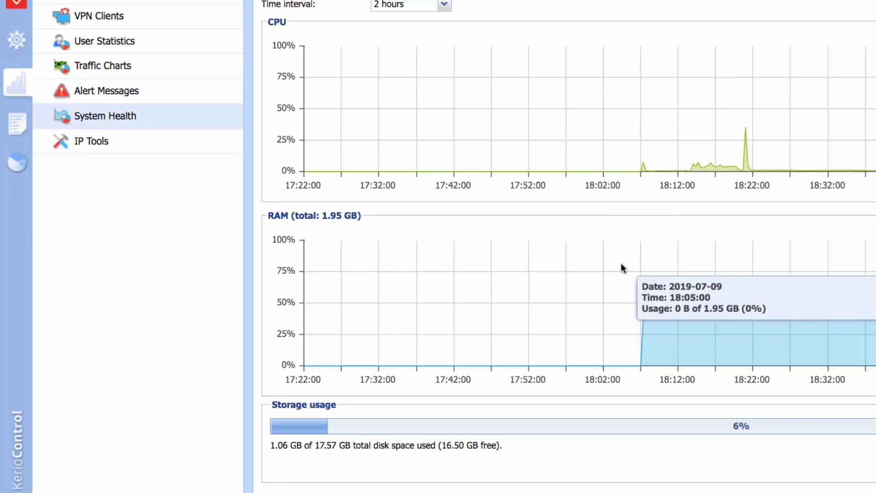
{"action": "mouse_move", "coordinate": [693, 435]}
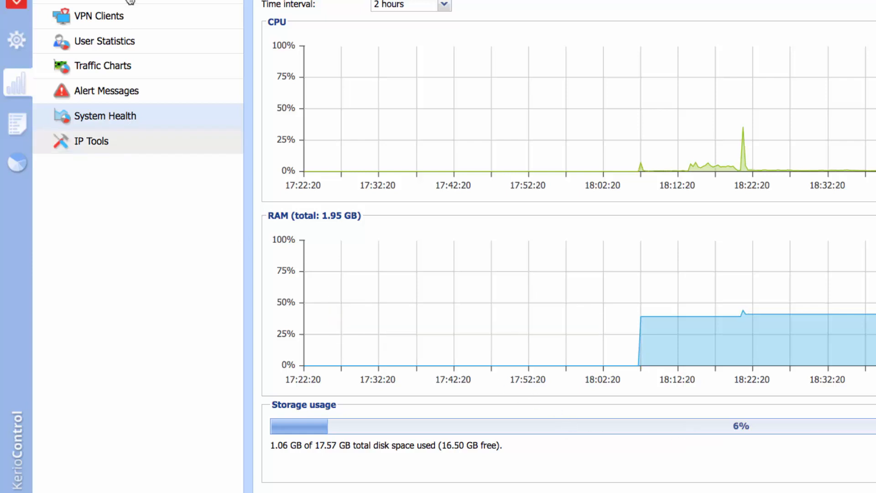
Go from System Health charts to the IP Tools ping page
{"action": "left_click", "coordinate": [92, 141]}
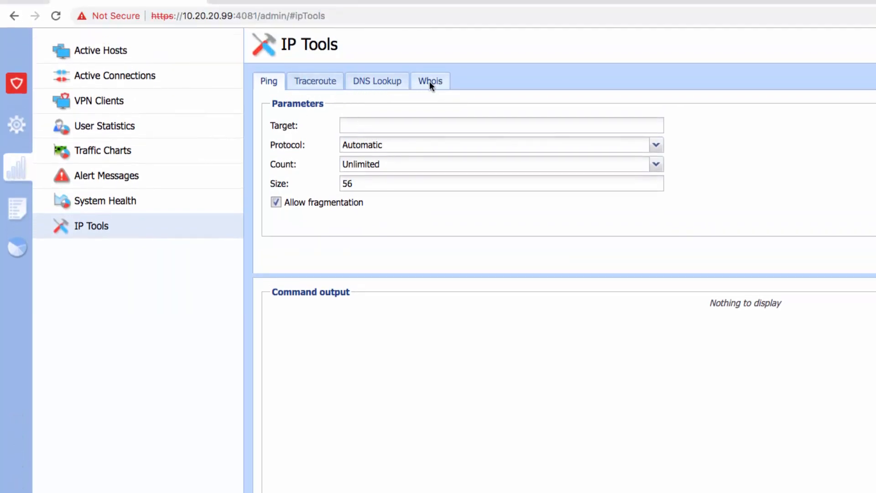
Try Whois, then view the Connection, Web and Warning logs
{"action": "left_click", "coordinate": [430, 81]}
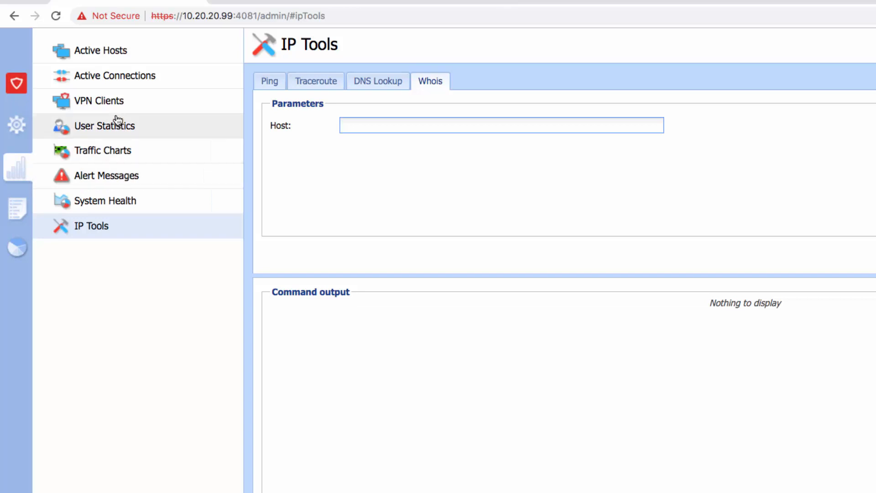
{"action": "mouse_move", "coordinate": [17, 211]}
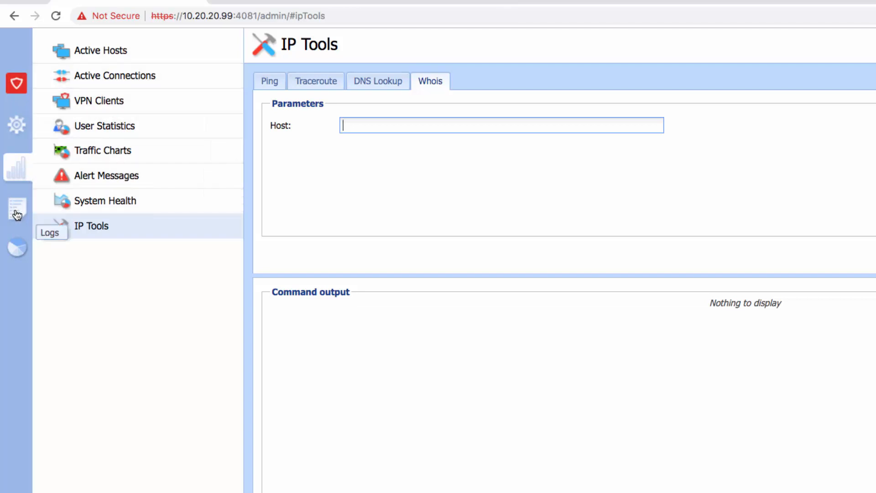
{"action": "left_click", "coordinate": [17, 209]}
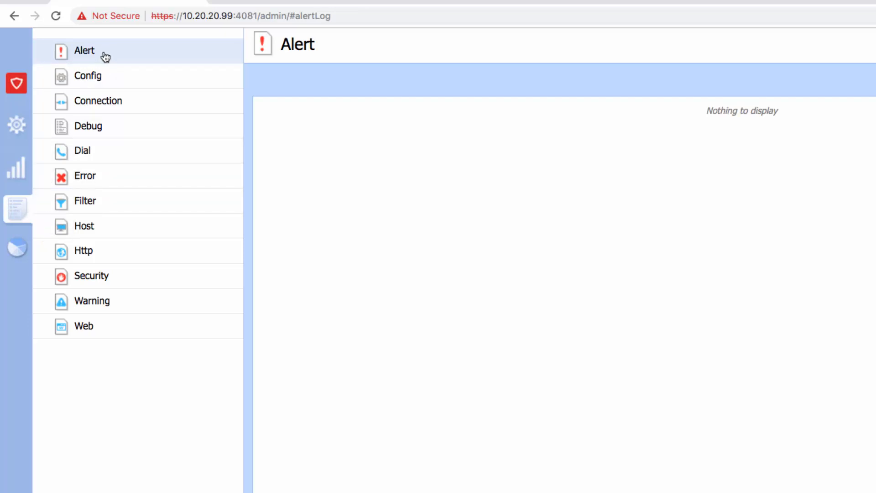
{"action": "mouse_move", "coordinate": [108, 90]}
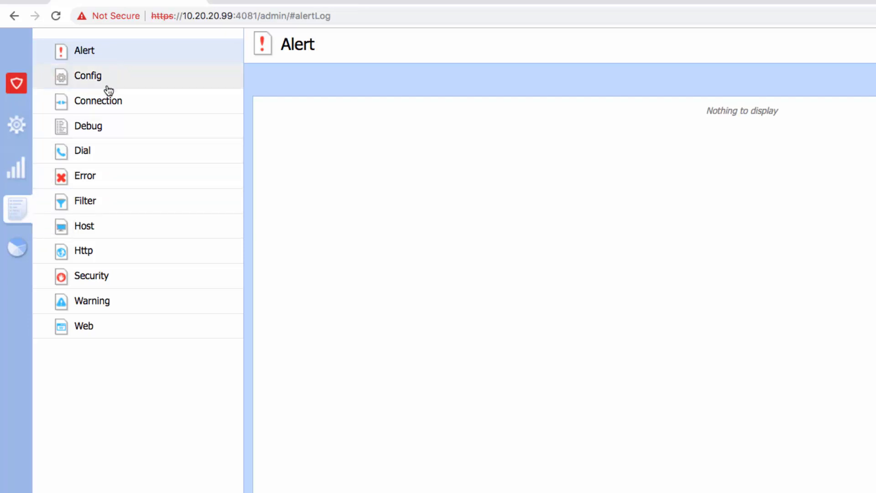
{"action": "left_click", "coordinate": [99, 101]}
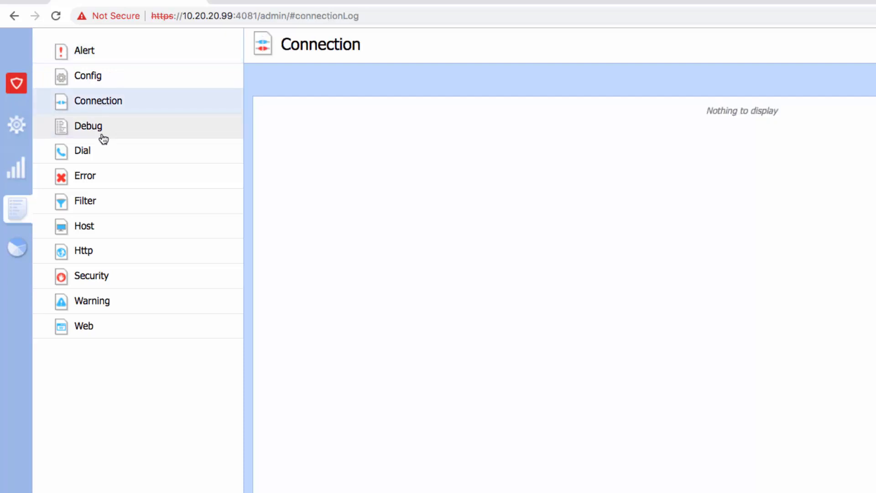
{"action": "mouse_move", "coordinate": [107, 307]}
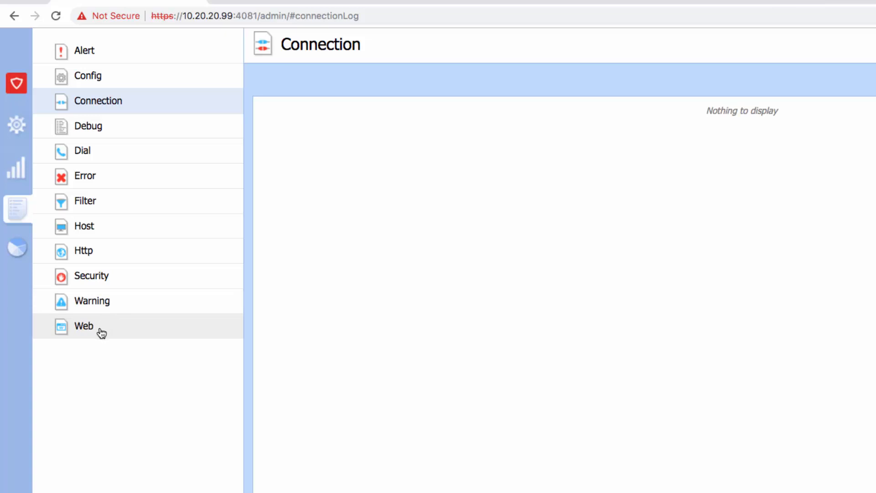
{"action": "left_click", "coordinate": [83, 326]}
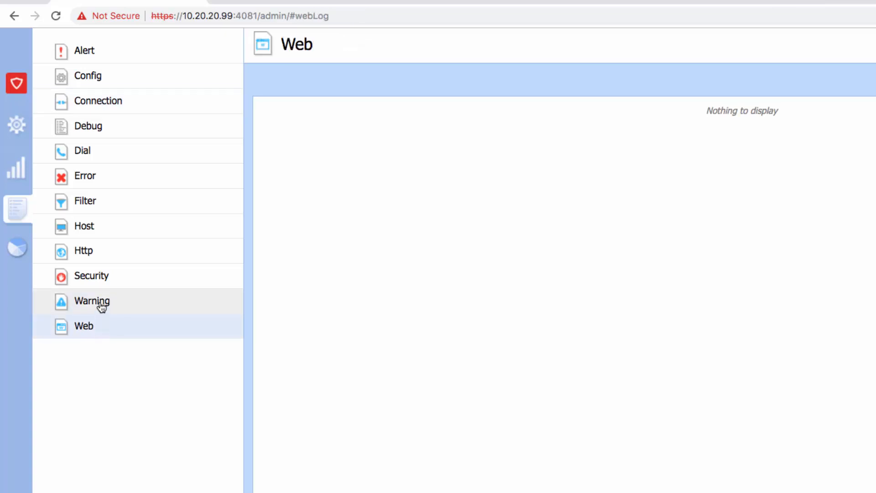
{"action": "left_click", "coordinate": [92, 301]}
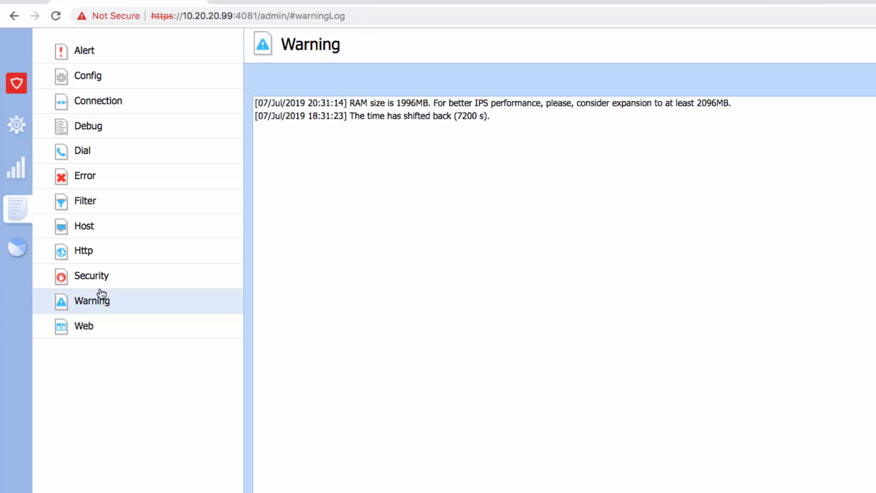
Open the Http log and scroll through the Windows Update GET requests
{"action": "left_click", "coordinate": [82, 251]}
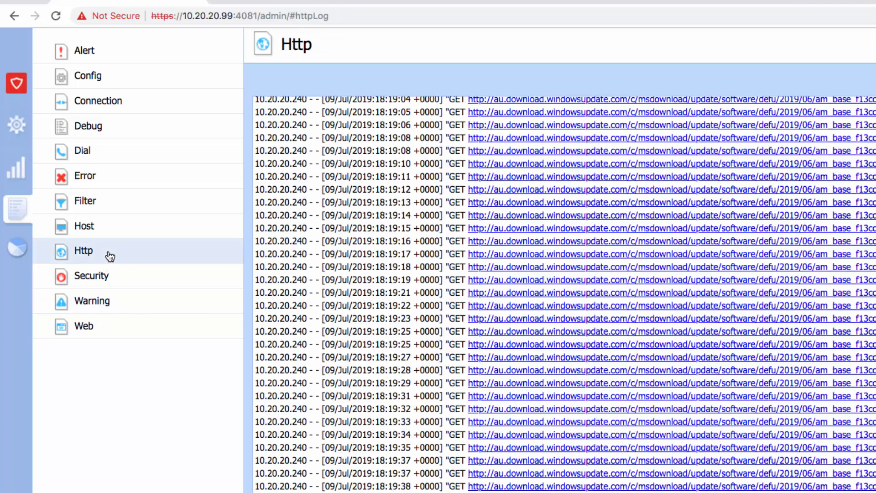
{"action": "mouse_move", "coordinate": [578, 299]}
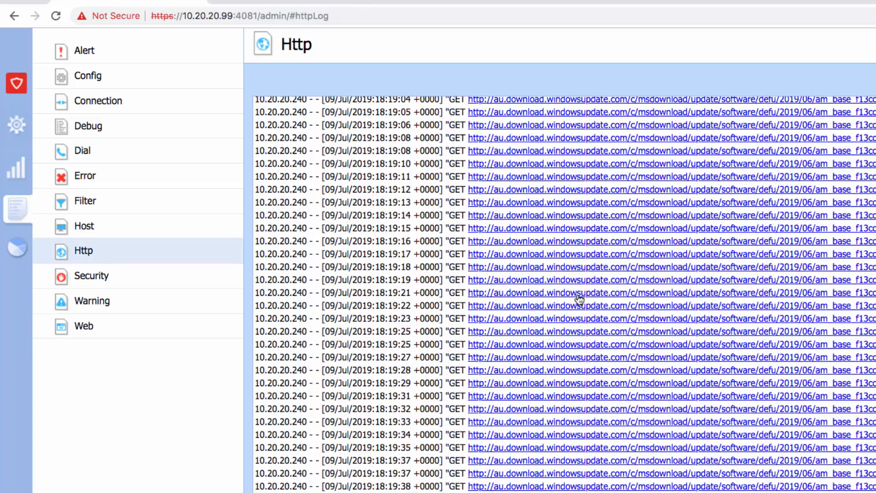
{"action": "scroll", "scroll_direction": "up", "scroll_amount": 3}
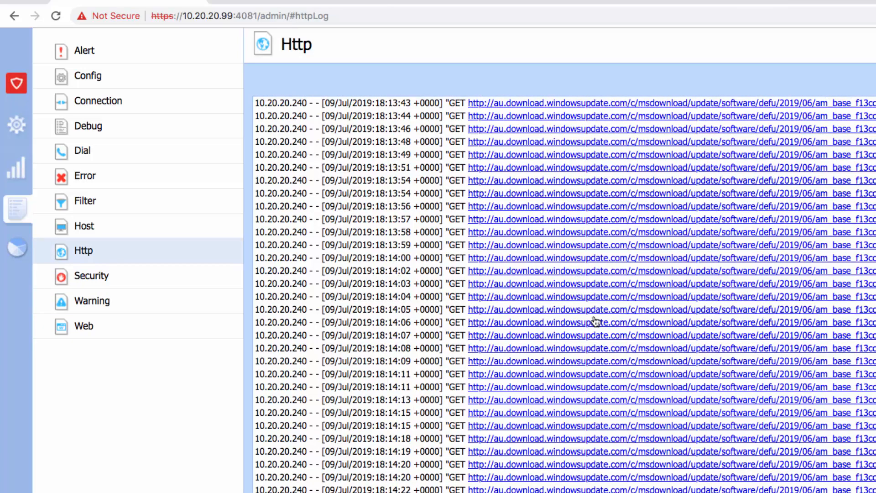
{"action": "mouse_move", "coordinate": [525, 279]}
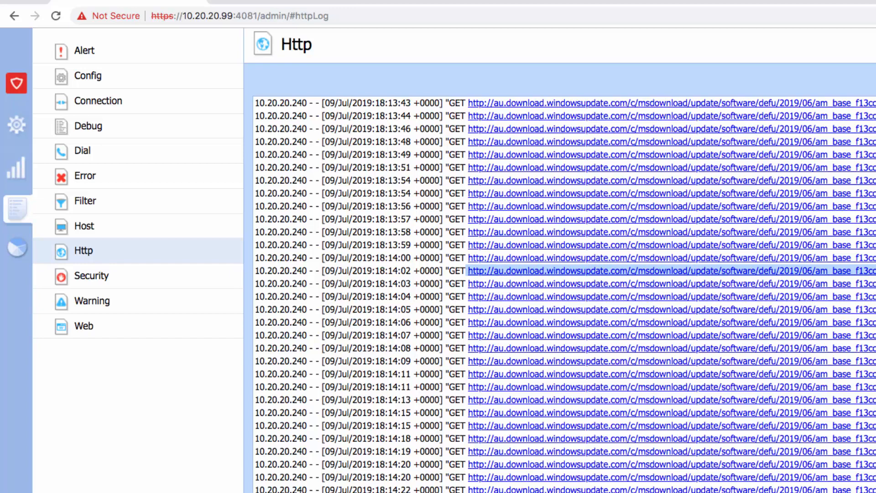
{"action": "mouse_move", "coordinate": [590, 284]}
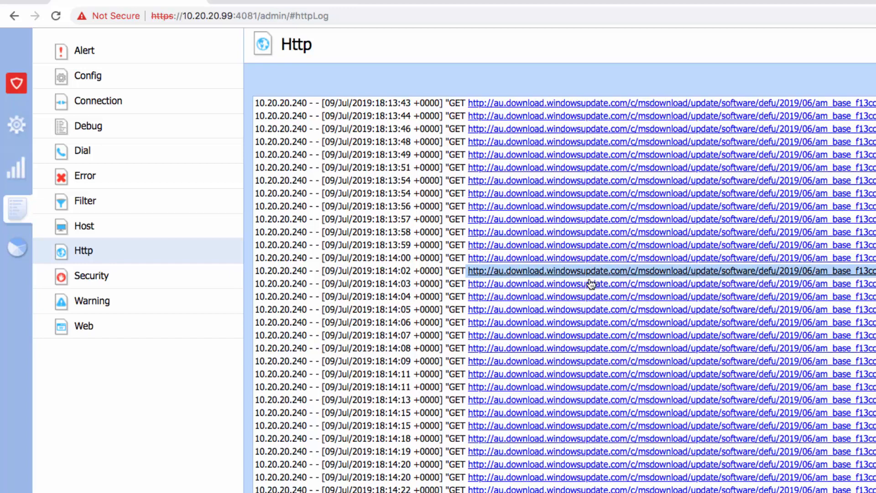
{"action": "mouse_move", "coordinate": [405, 271]}
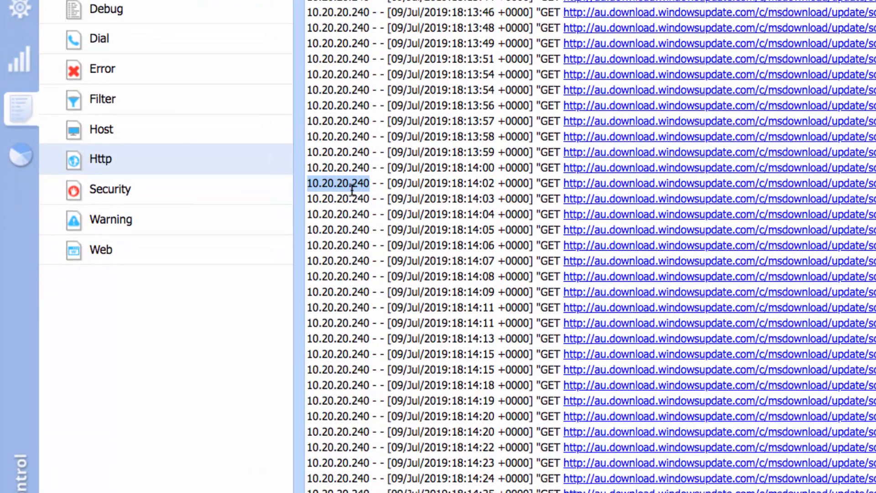
{"action": "mouse_move", "coordinate": [353, 196]}
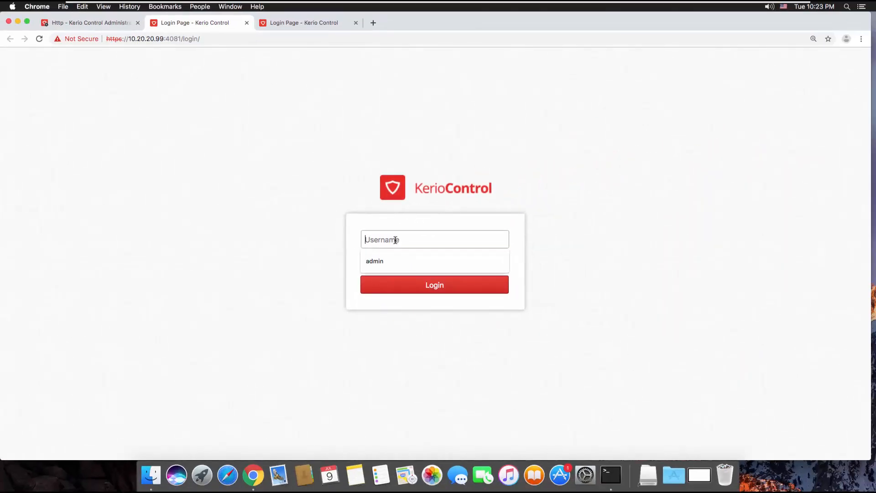
Enter username admin and the password on the login page
{"action": "type", "text": "admin"}
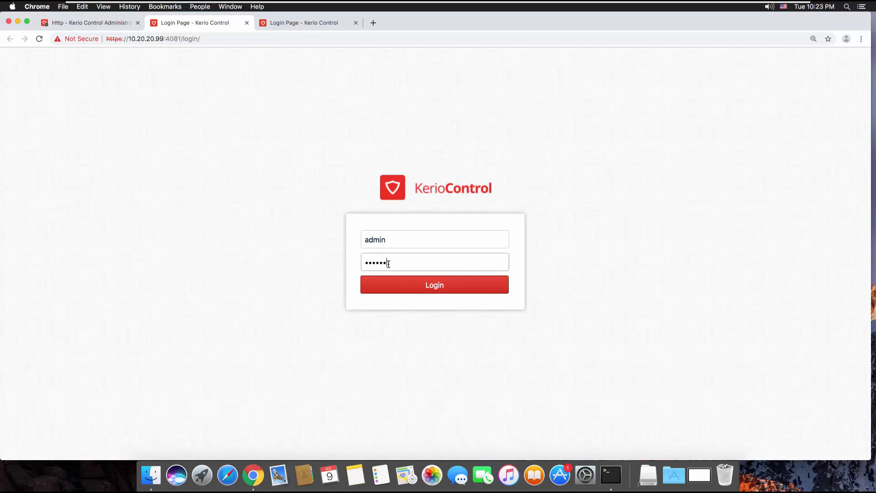
{"action": "type", "text": "password"}
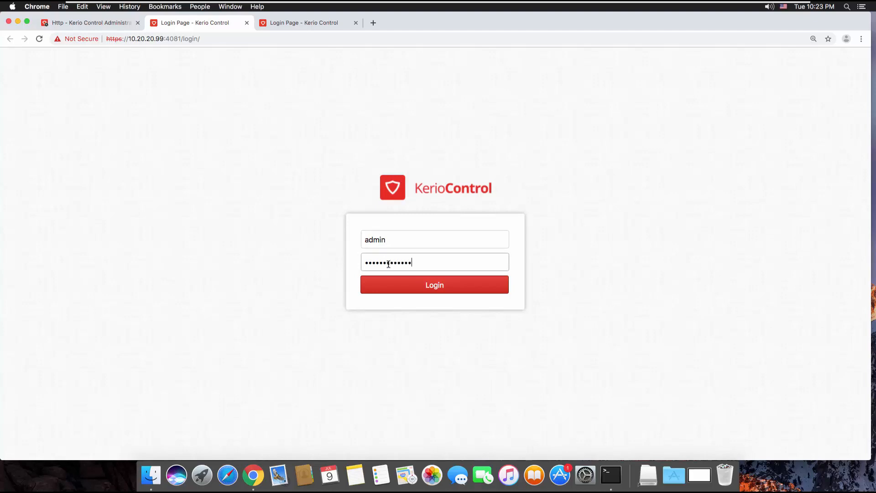